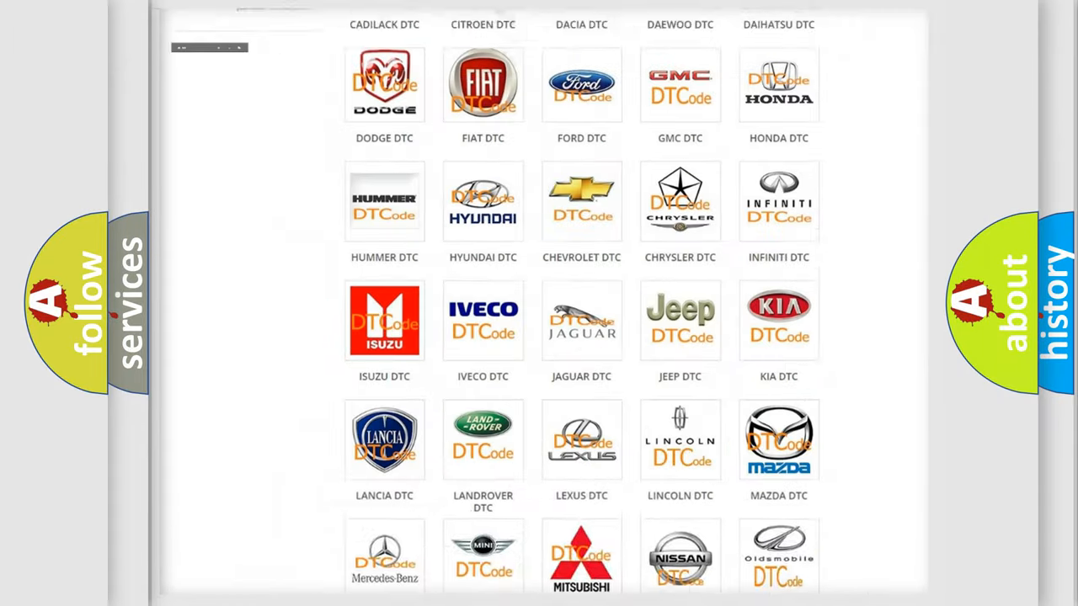
Scroll the DTC brand grid and open the FIAT DTC code list.
scroll(up, 3)
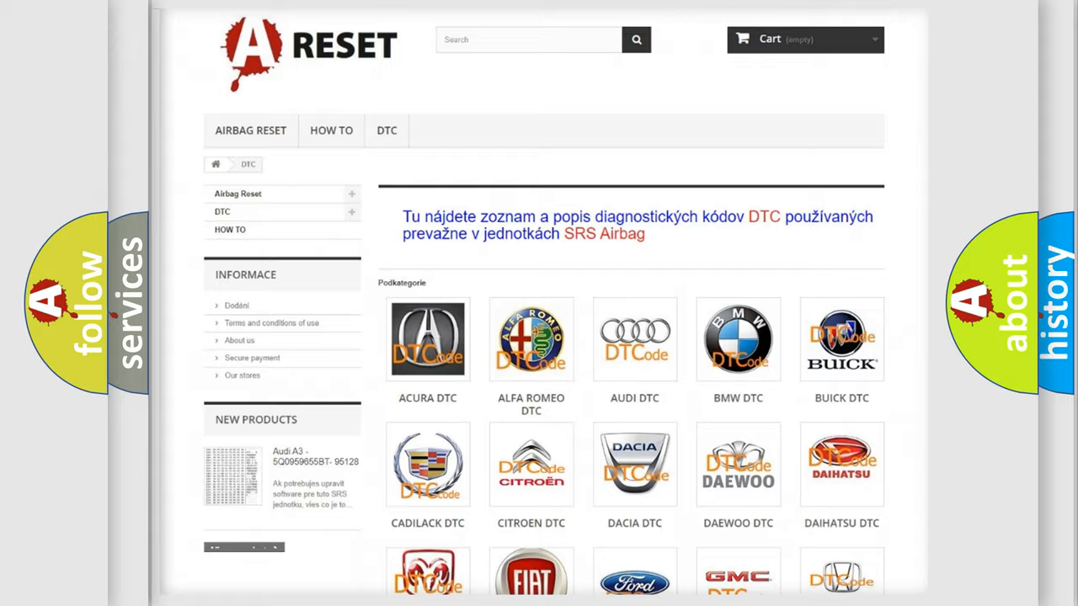
scroll(down, 3)
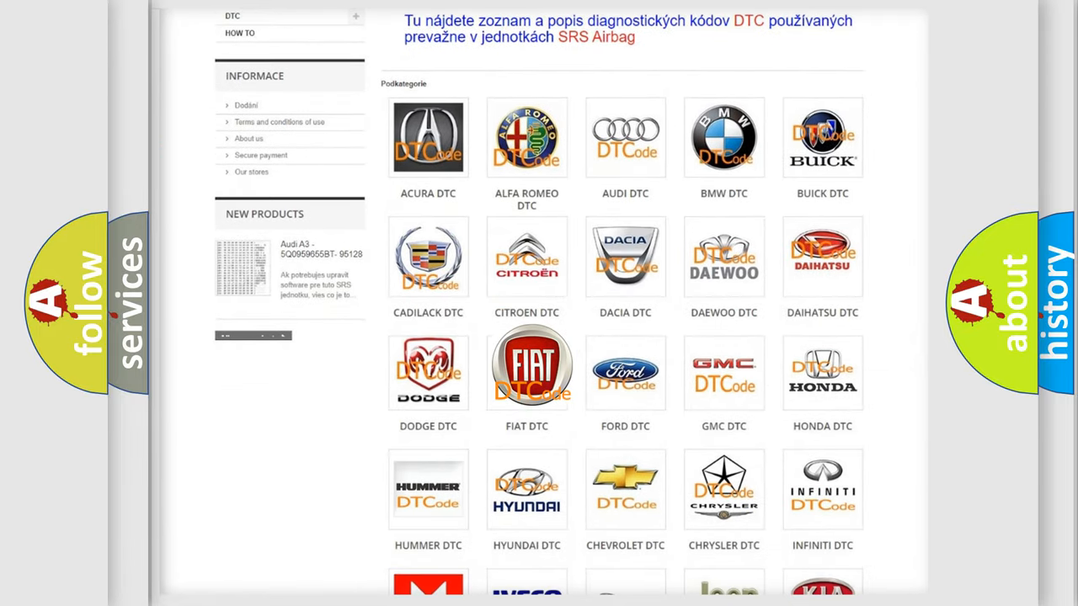
click(526, 371)
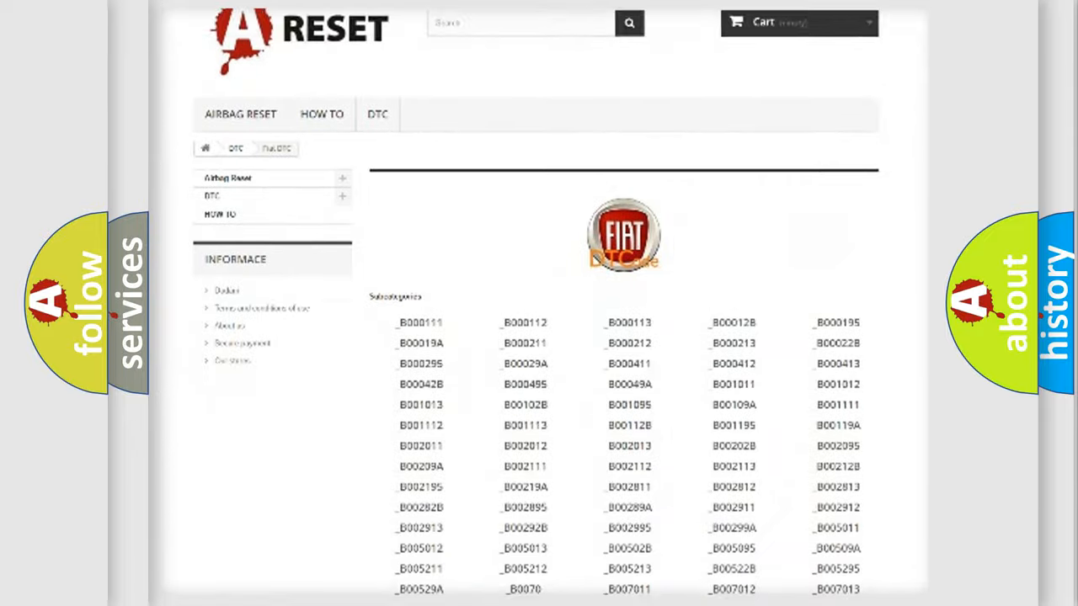
scroll(down, 3)
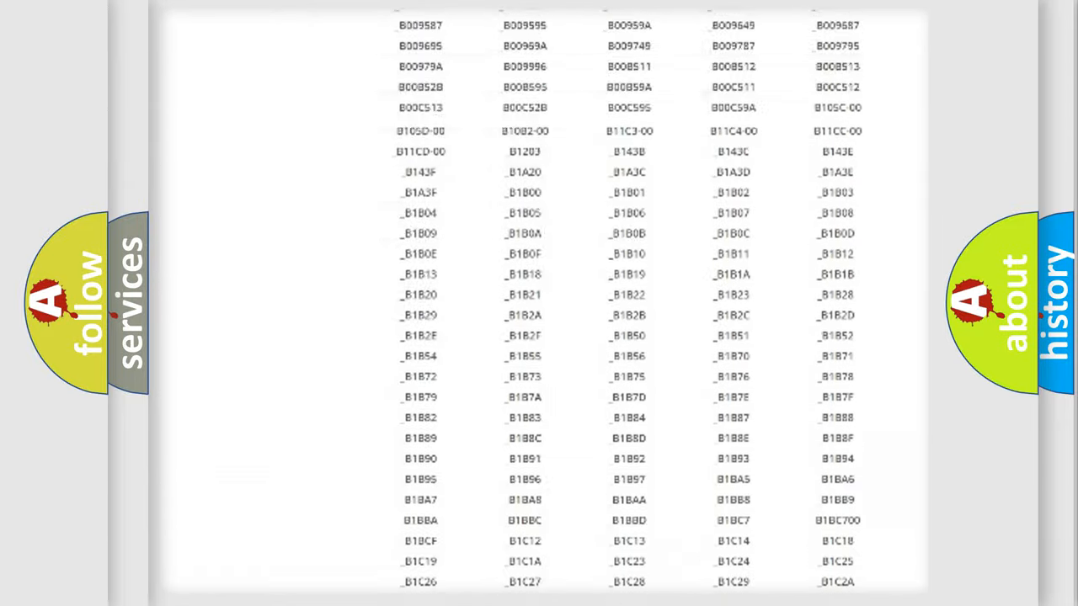
scroll(up, 3)
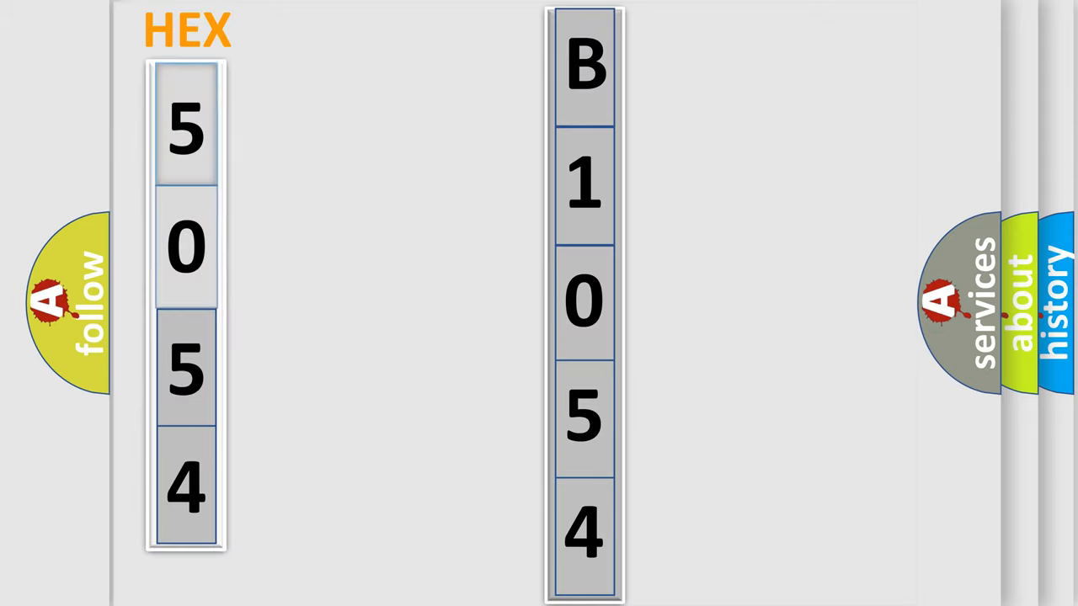
Advance the slide to reveal bits 0101 for the first HEX digit 5 of 5054.
click(186, 127)
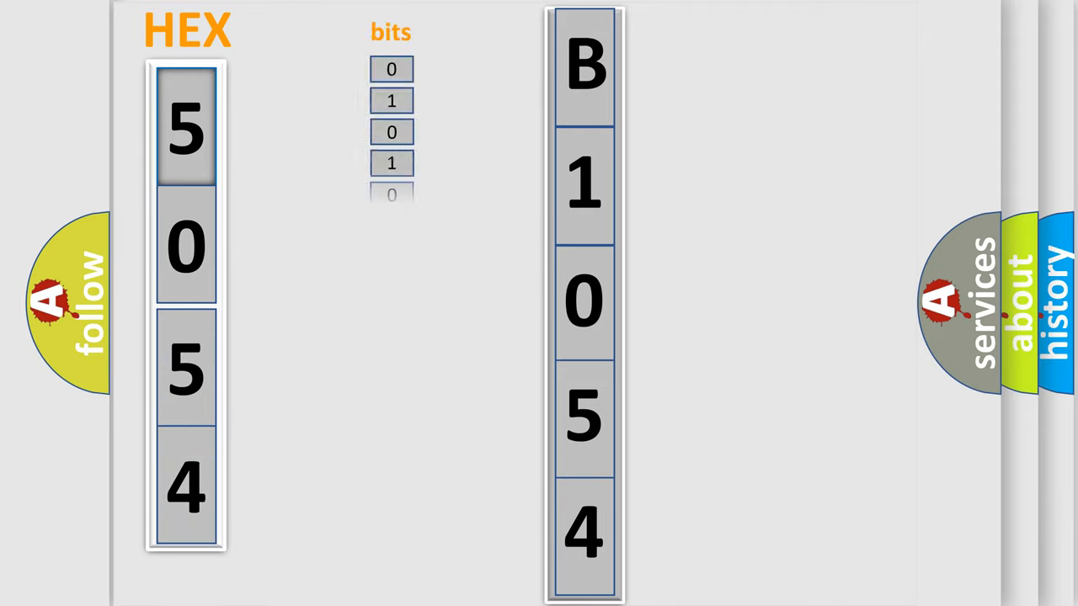